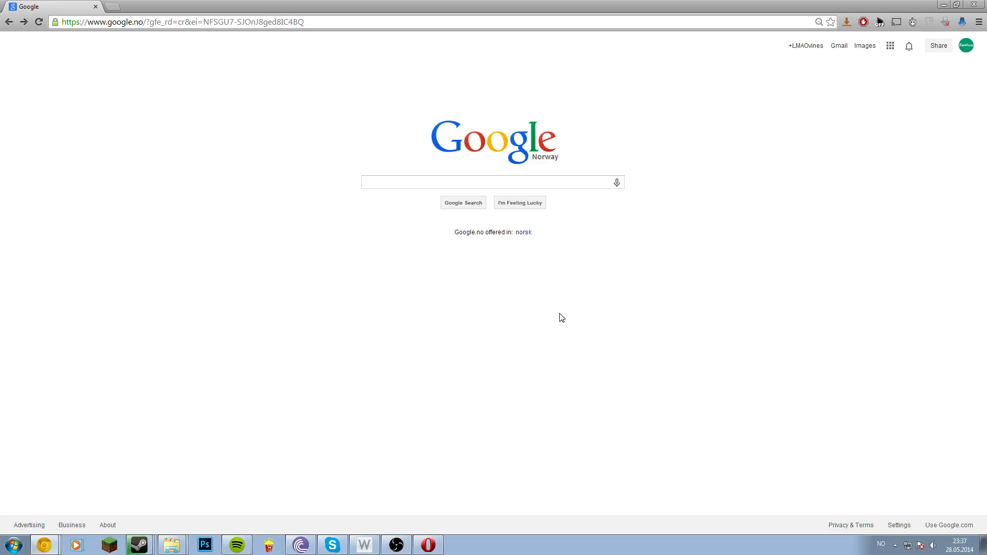
mouse_move(556, 316)
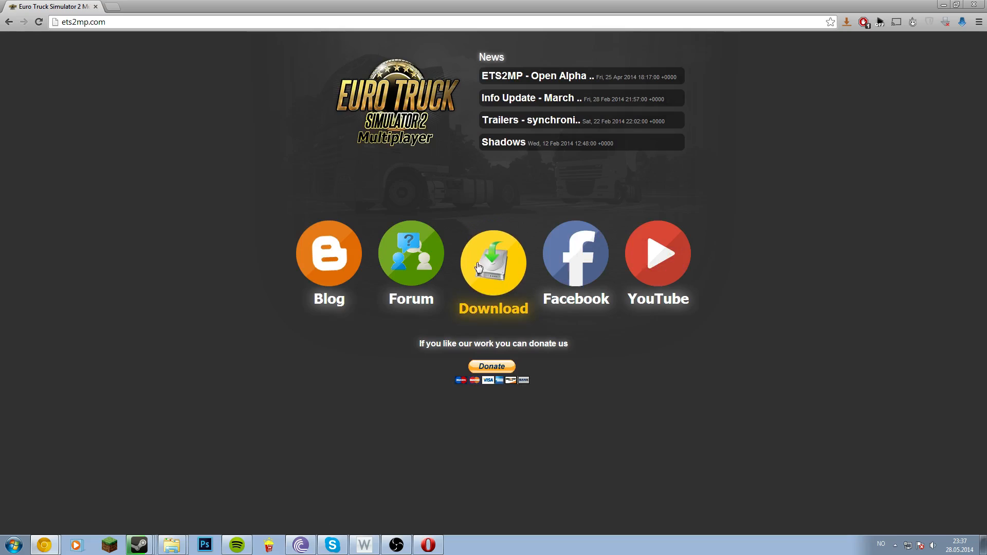
- Open the ETS2MP Download Alpha page from the site's Download icon
left_click(493, 254)
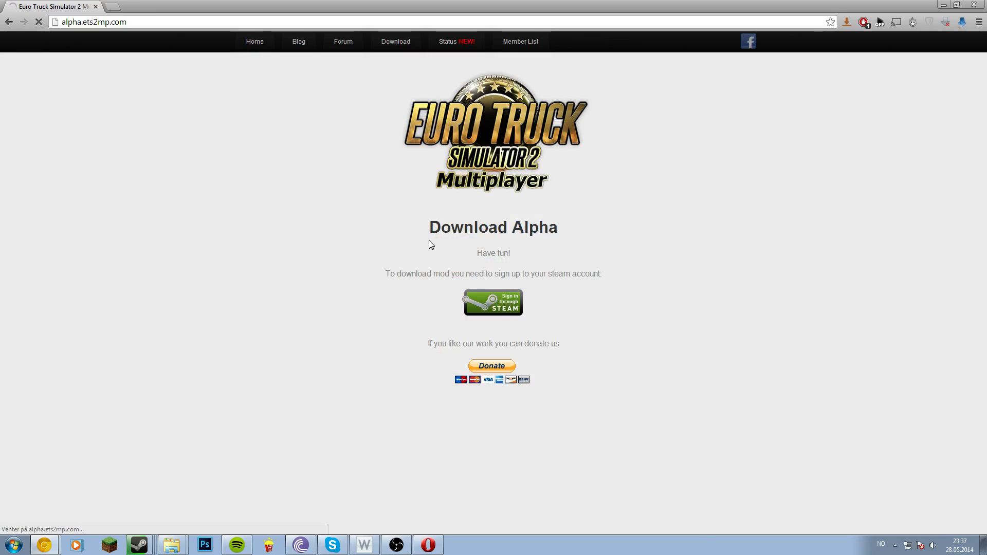
left_click(492, 302)
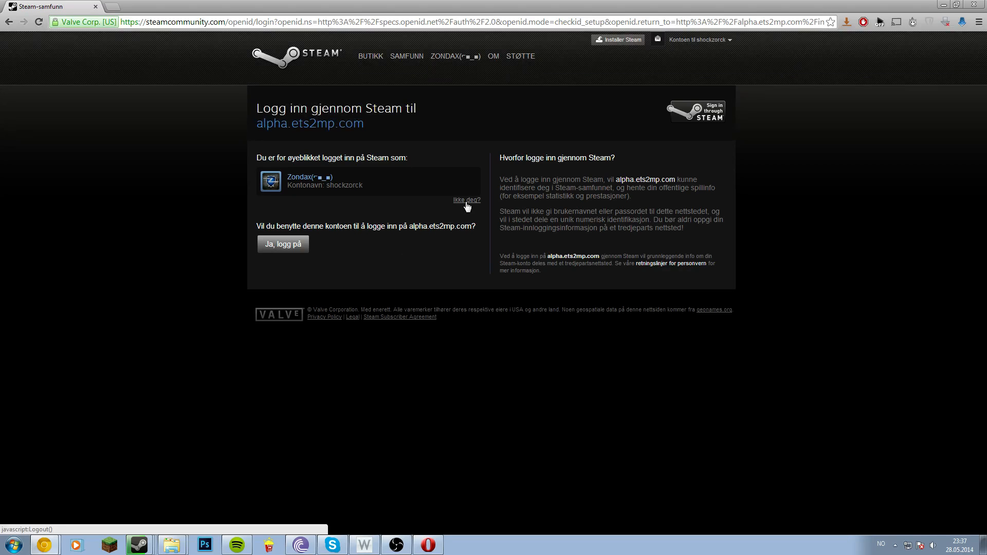
left_click(466, 200)
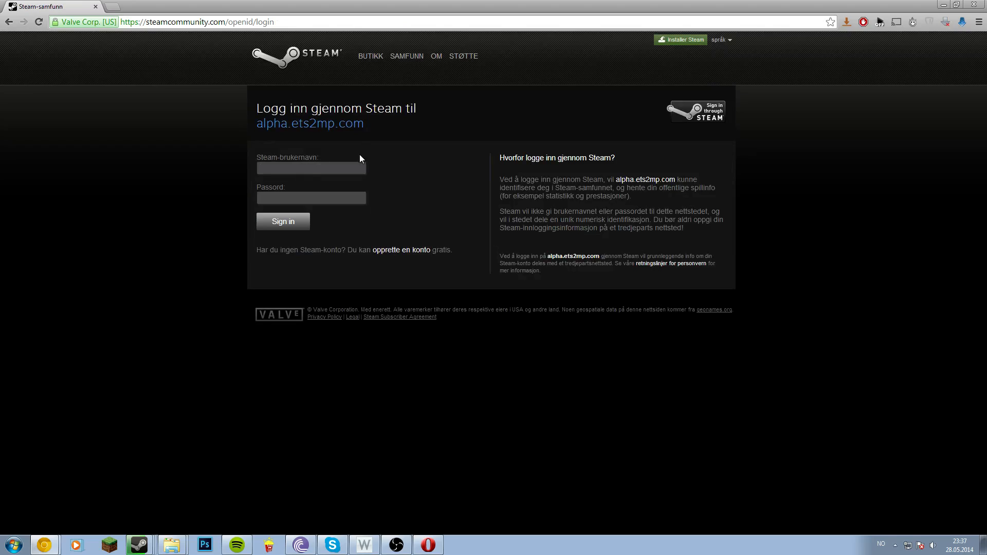
mouse_move(406, 108)
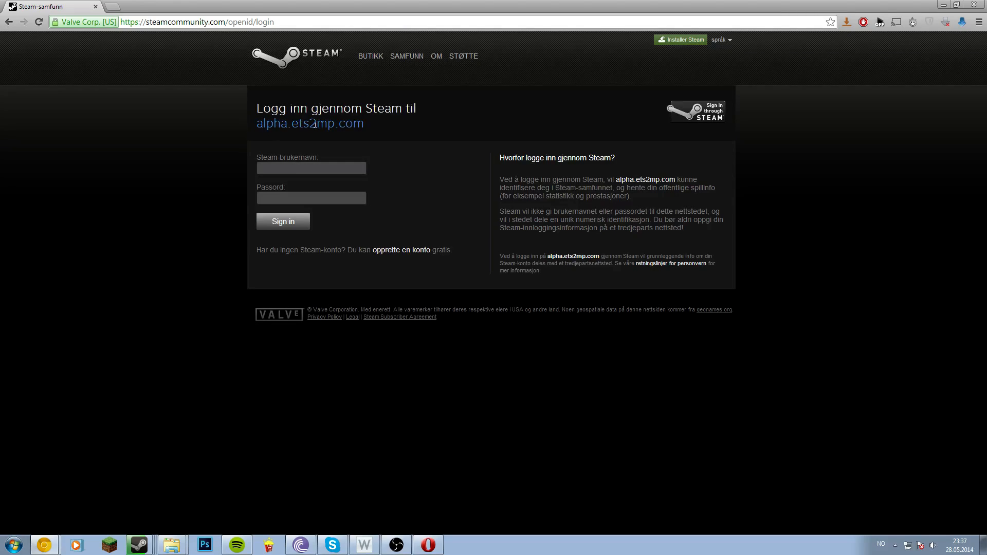
mouse_move(491, 200)
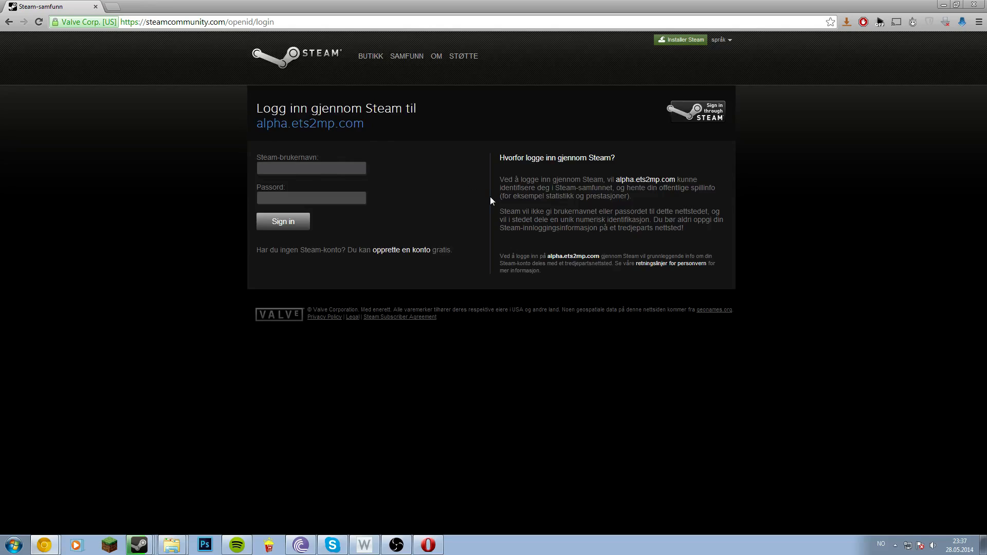
type("shockzr")
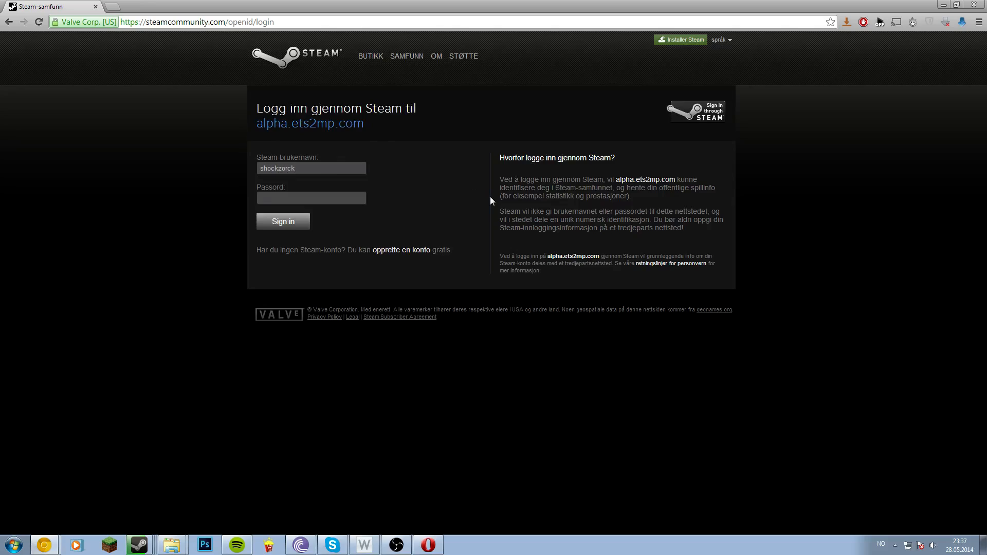
left_click(310, 198)
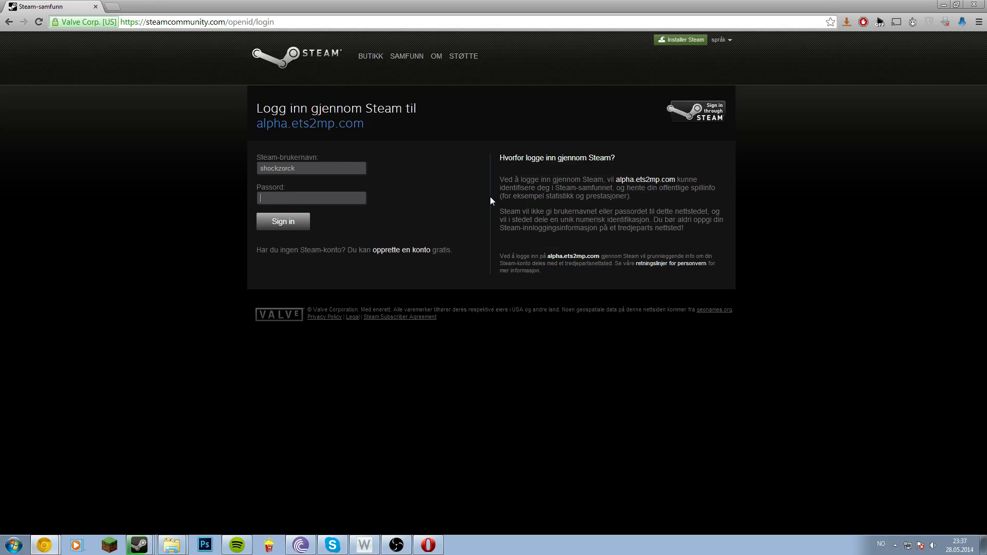
left_click(283, 221)
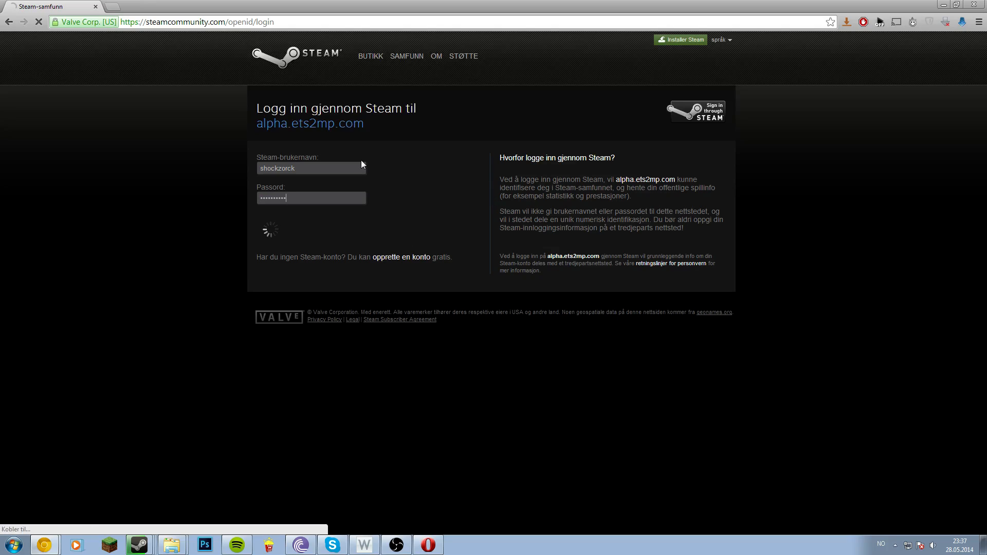
mouse_move(115, 142)
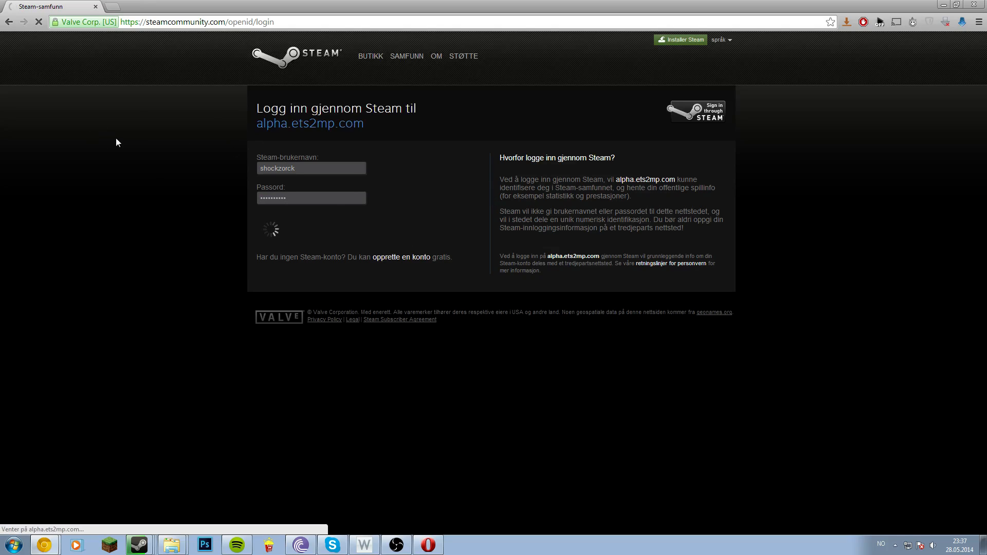
mouse_move(397, 238)
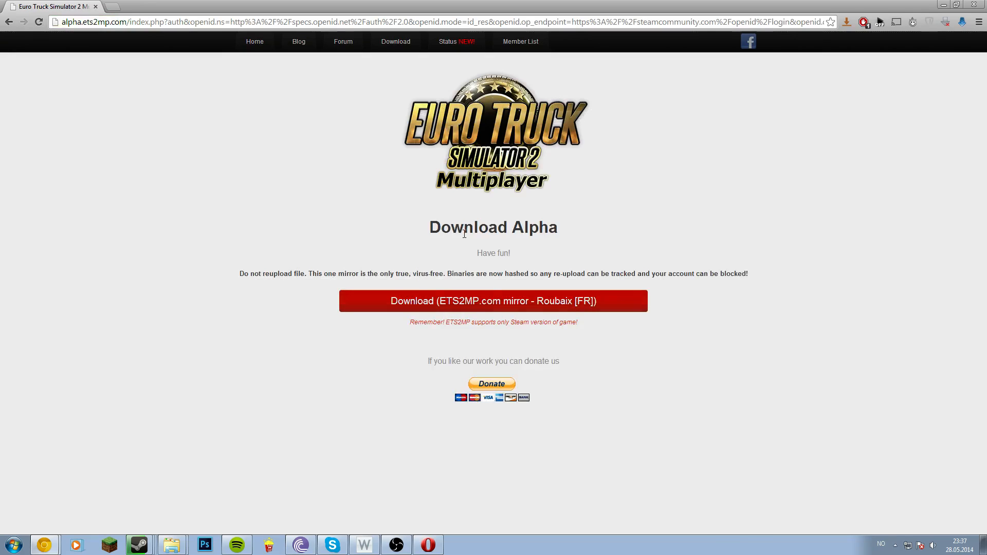
- Download the multiplayer alpha zip, extract Install ETS2MP to the desktop and launch it
left_click(493, 300)
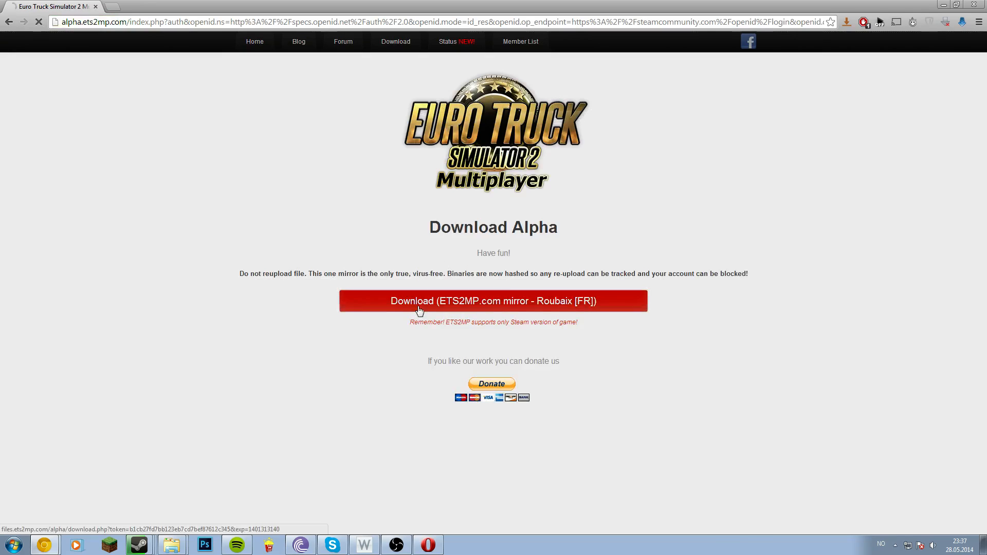
left_click(492, 301)
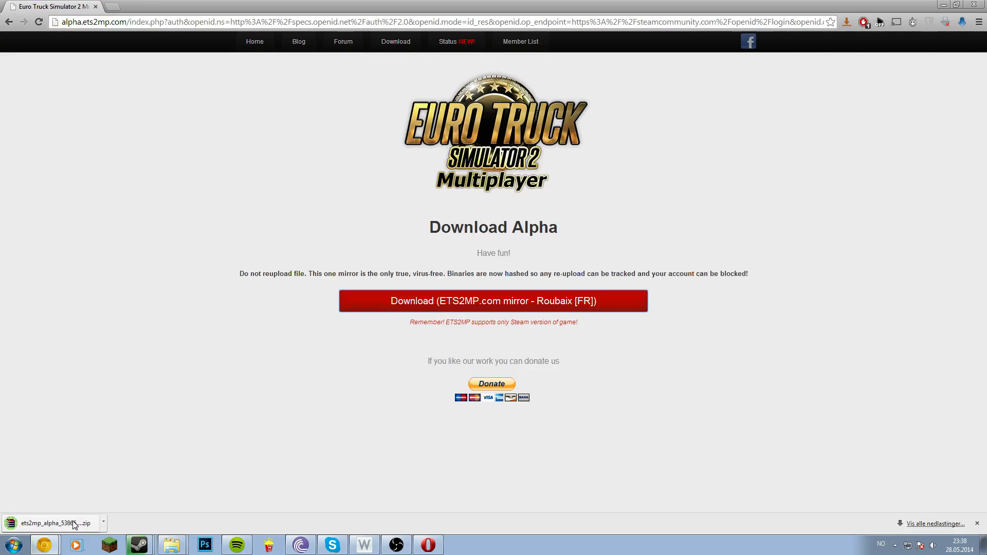
left_click(54, 523)
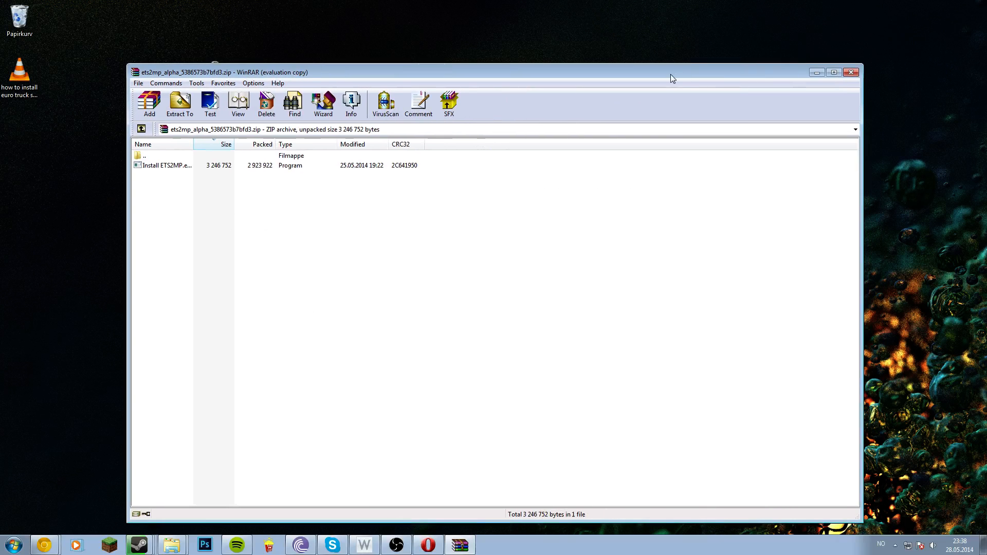
left_click(851, 72)
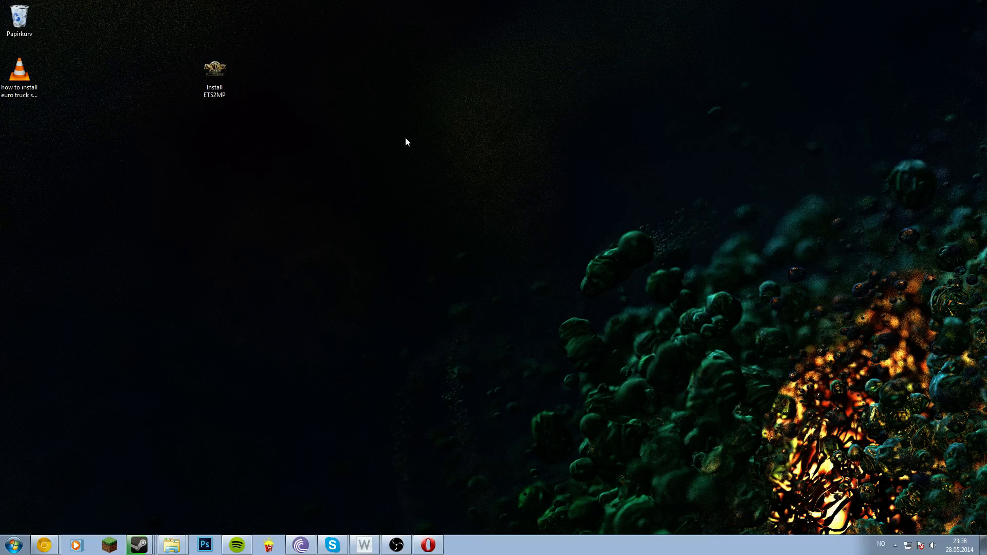
double_click(214, 70)
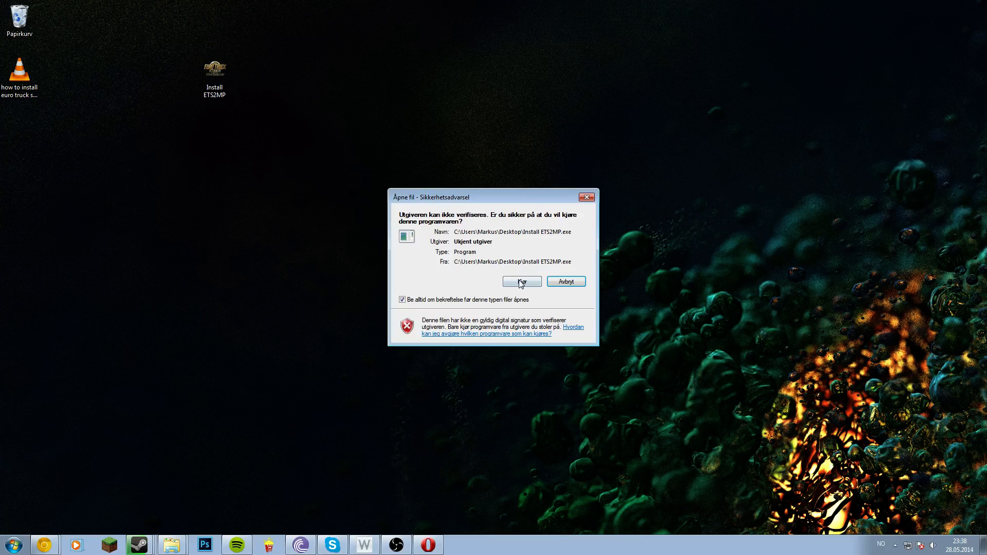
- Allow the unverified installer to run and confirm English as the setup language
left_click(521, 281)
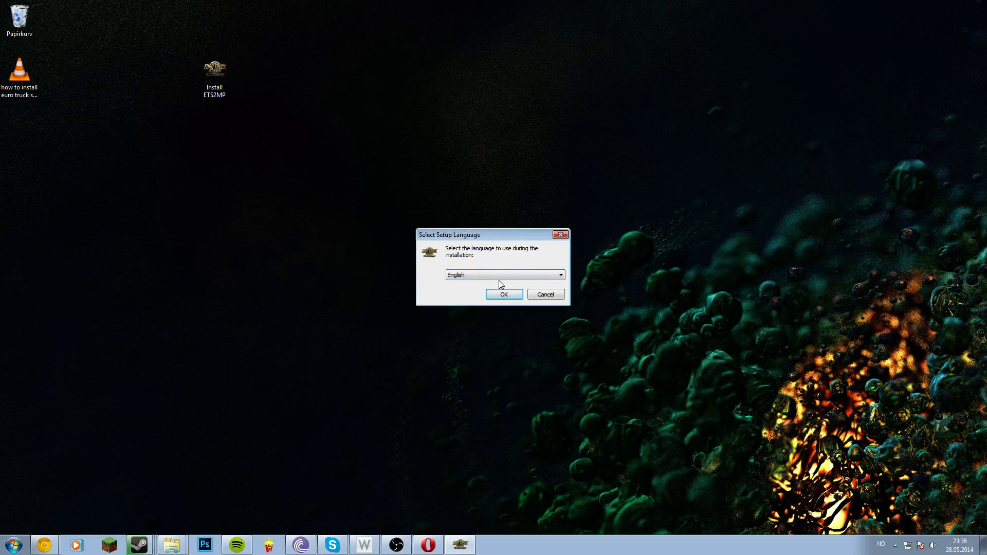
left_click(559, 274)
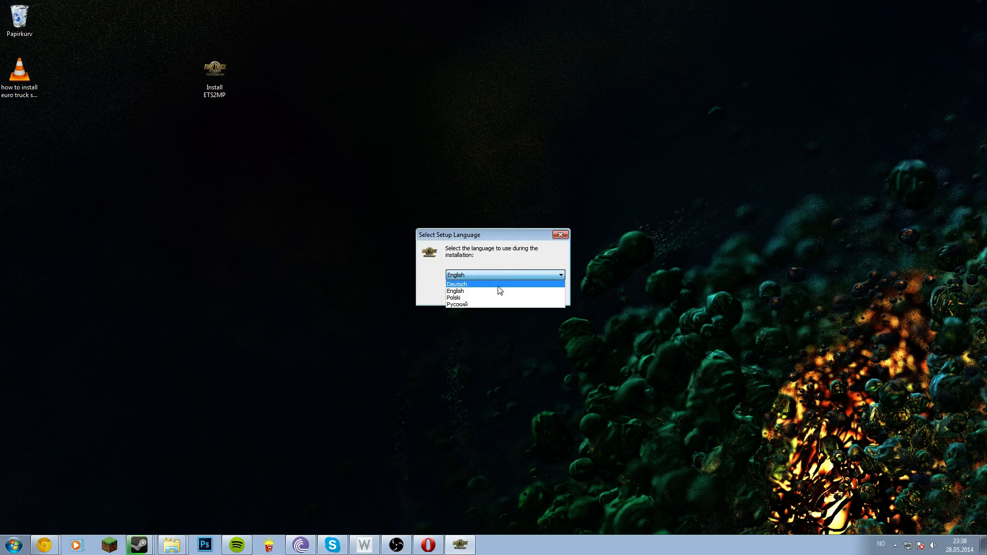
mouse_move(456, 304)
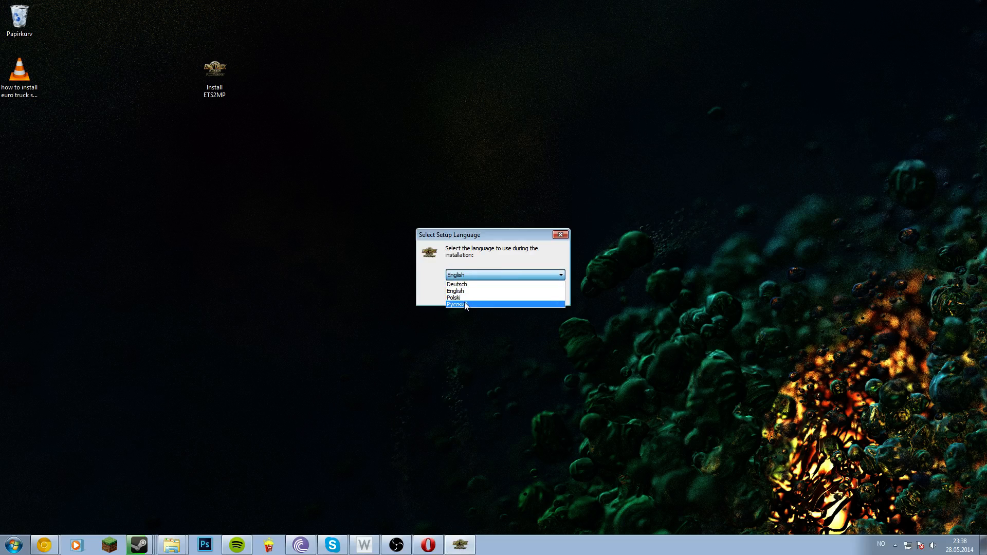
mouse_move(462, 297)
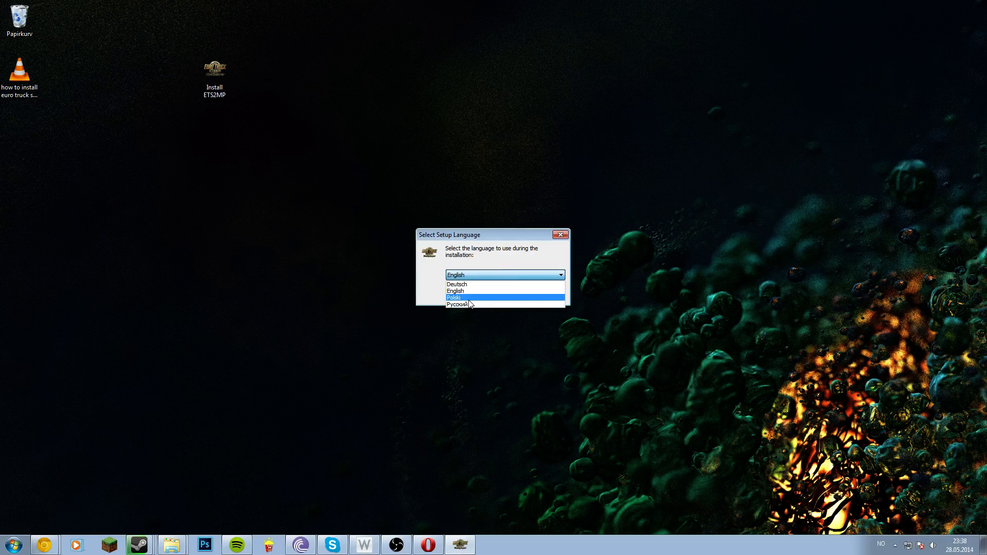
left_click(454, 291)
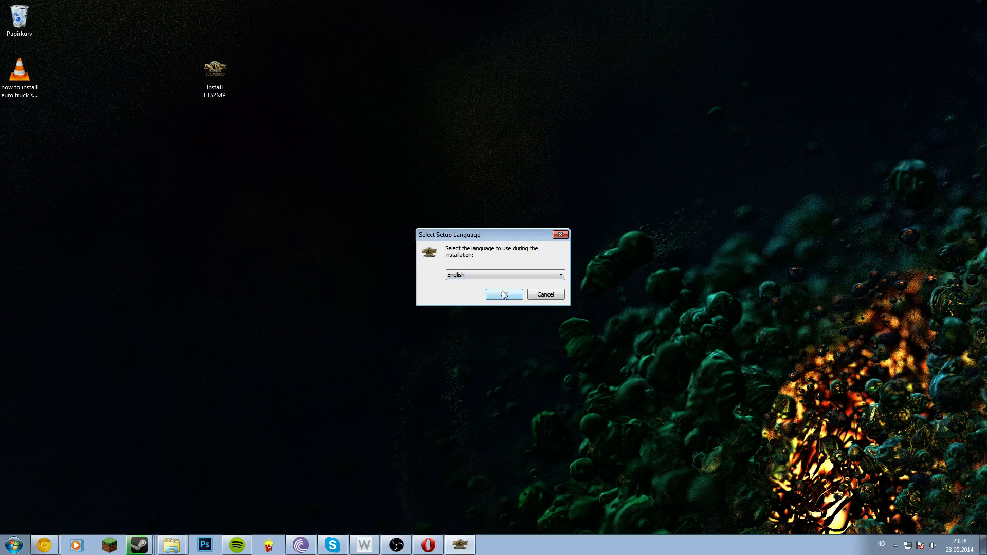
left_click(503, 294)
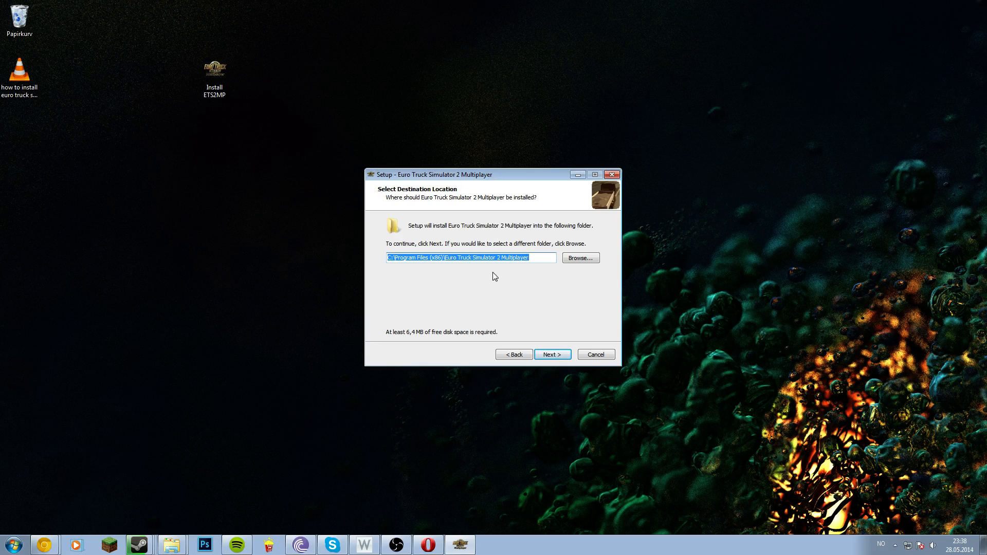
mouse_move(460, 250)
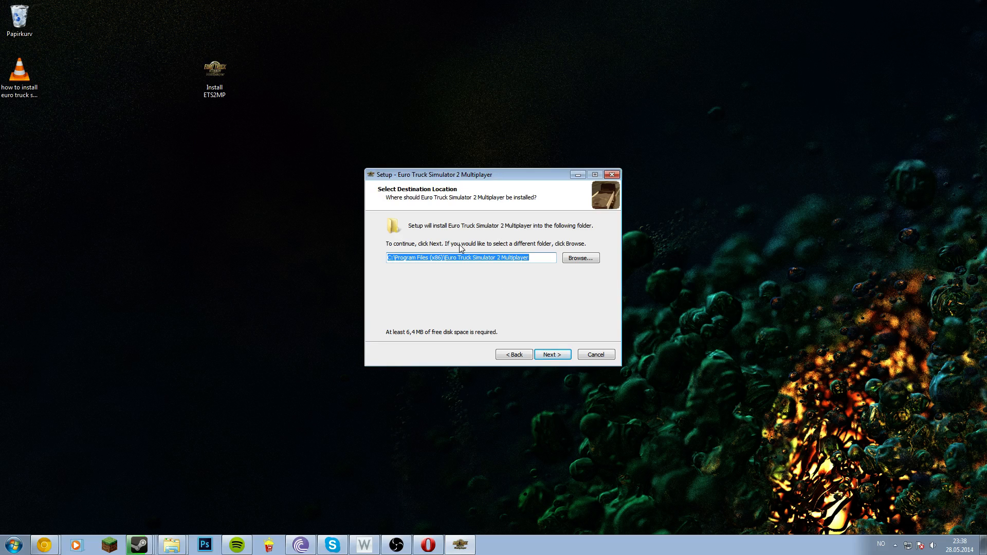
mouse_move(410, 267)
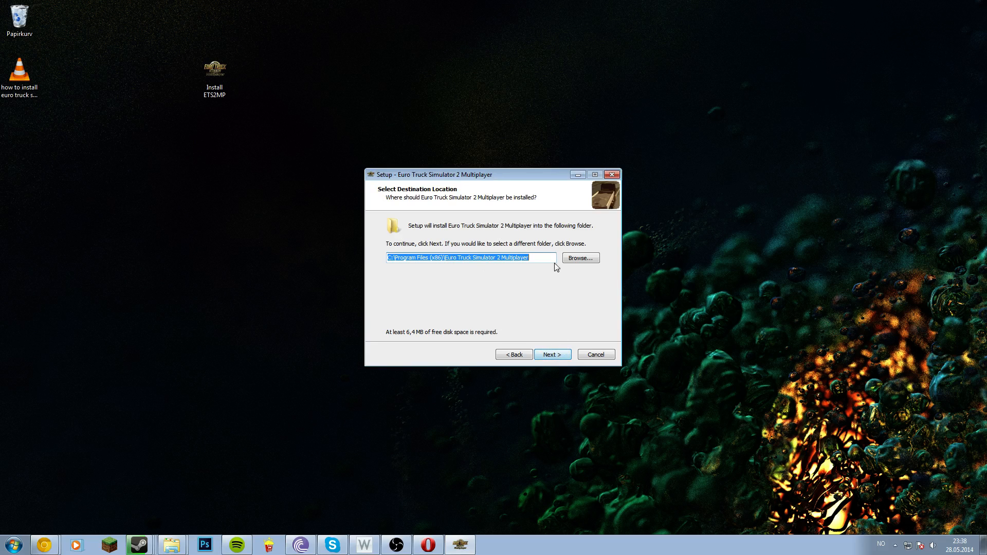
- Browse for a different installation folder, then cancel without choosing one
left_click(580, 257)
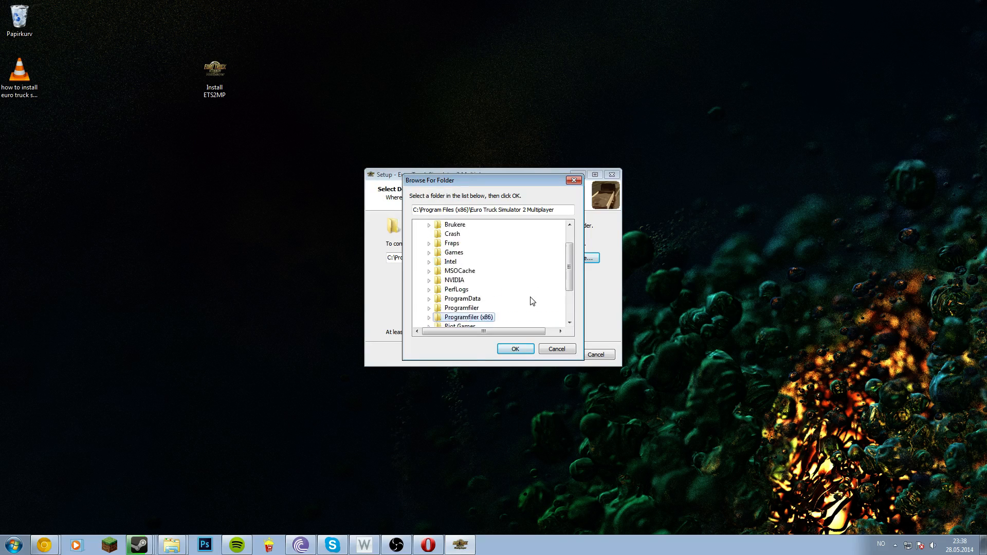
scroll("up", 3)
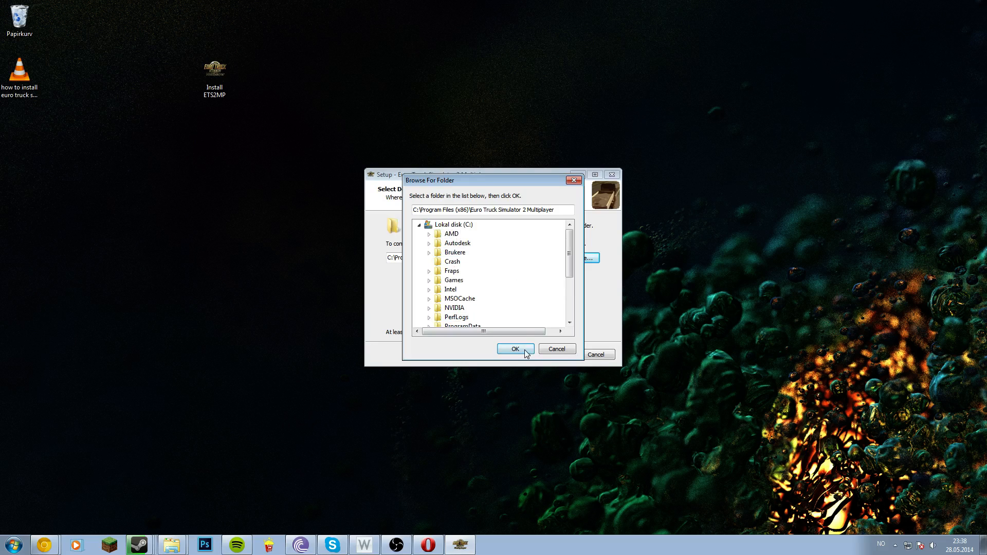
mouse_move(547, 353)
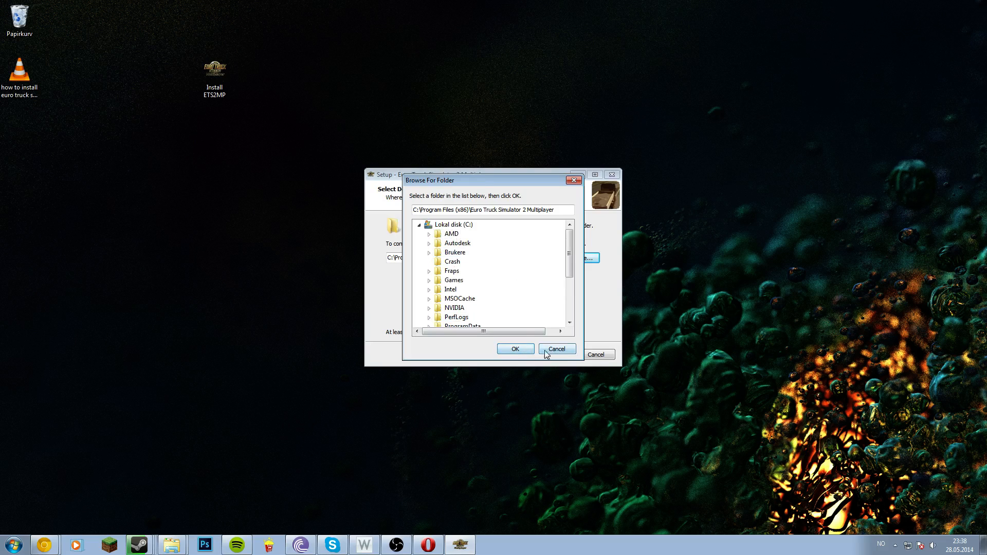
left_click(555, 348)
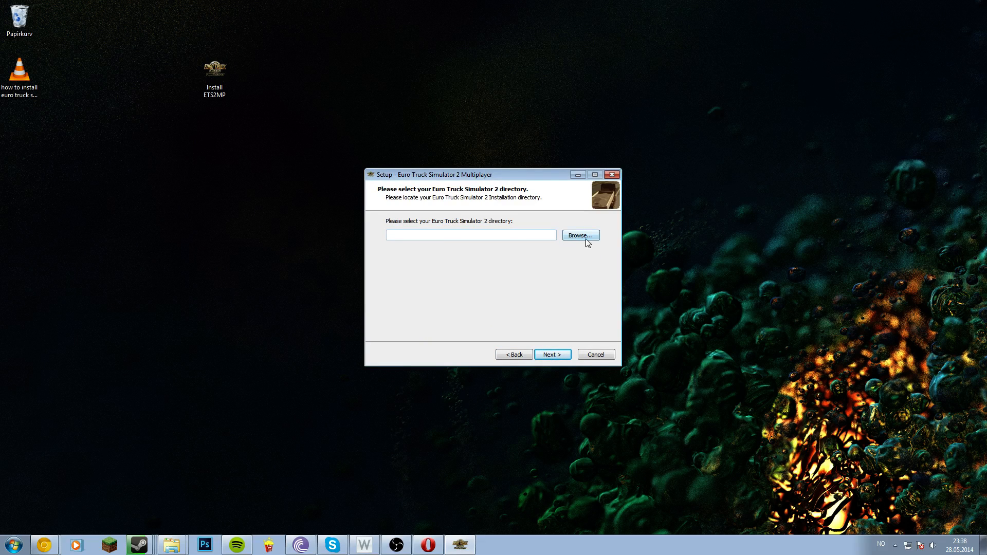
- Set the game directory to C:\Program Files (x86)\Steam\steamapps\common\Euro Truck Simulator 2
left_click(579, 235)
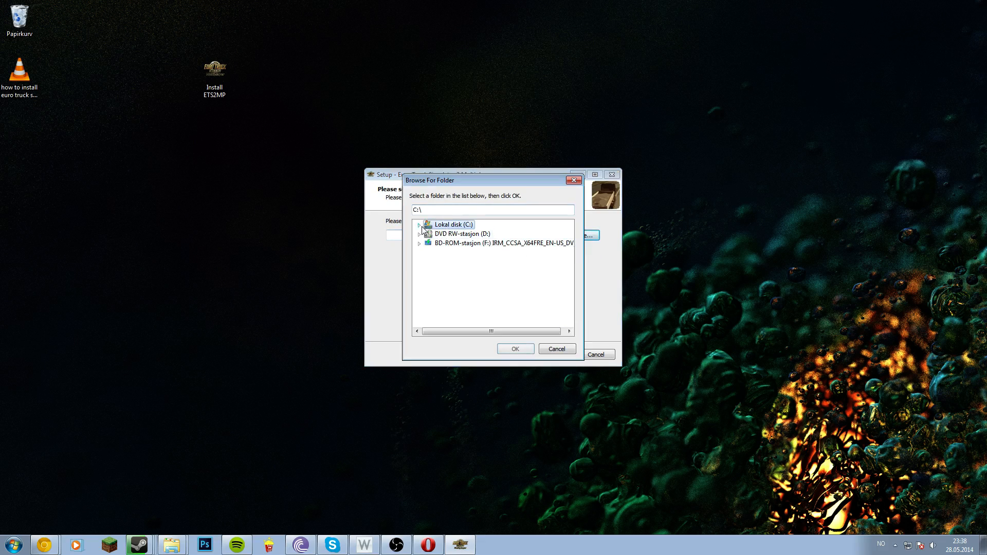
left_click(419, 224)
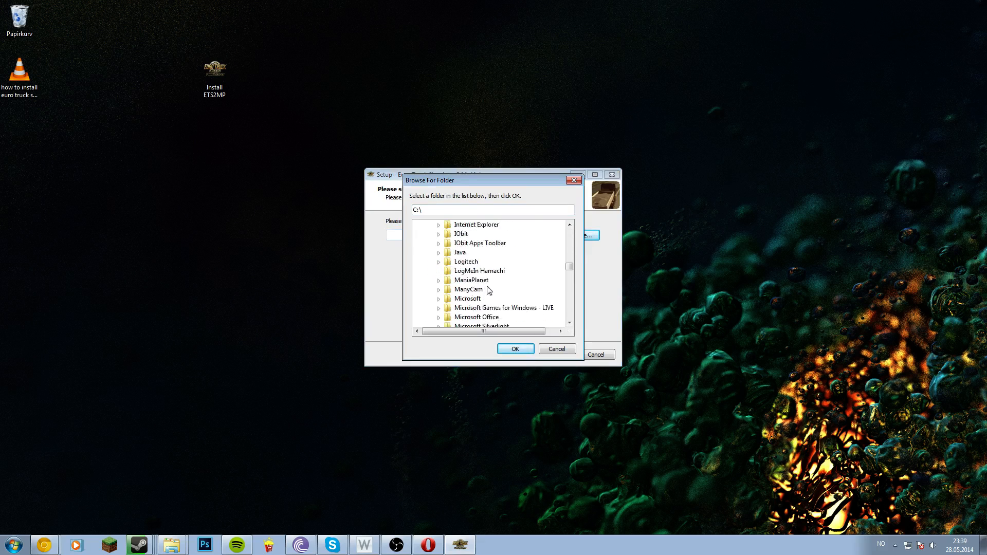
scroll("down", 3)
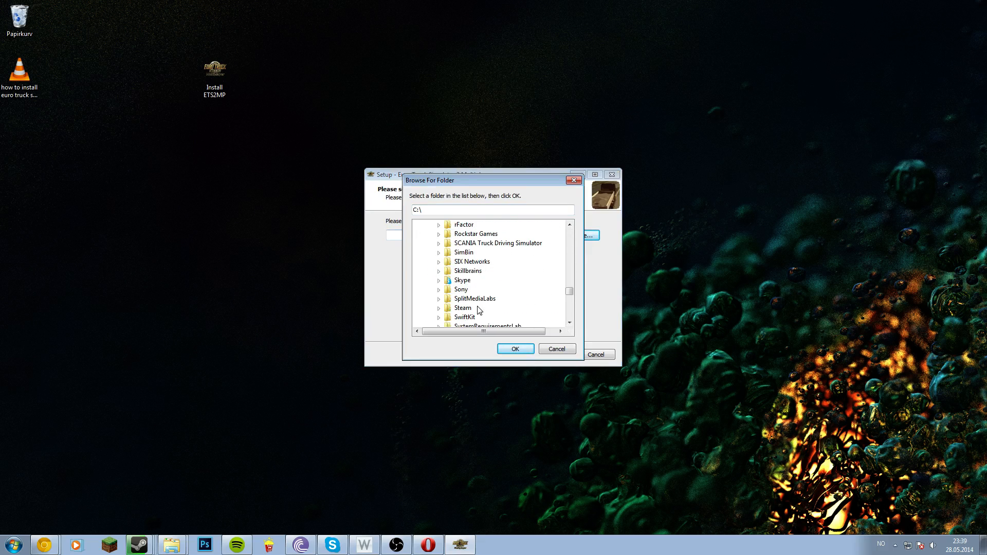
left_click(439, 308)
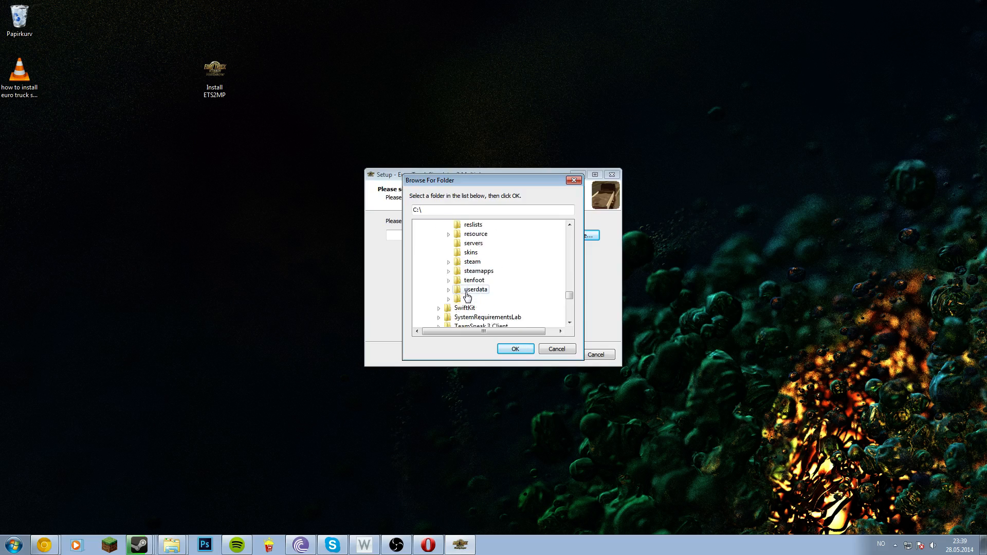
left_click(448, 271)
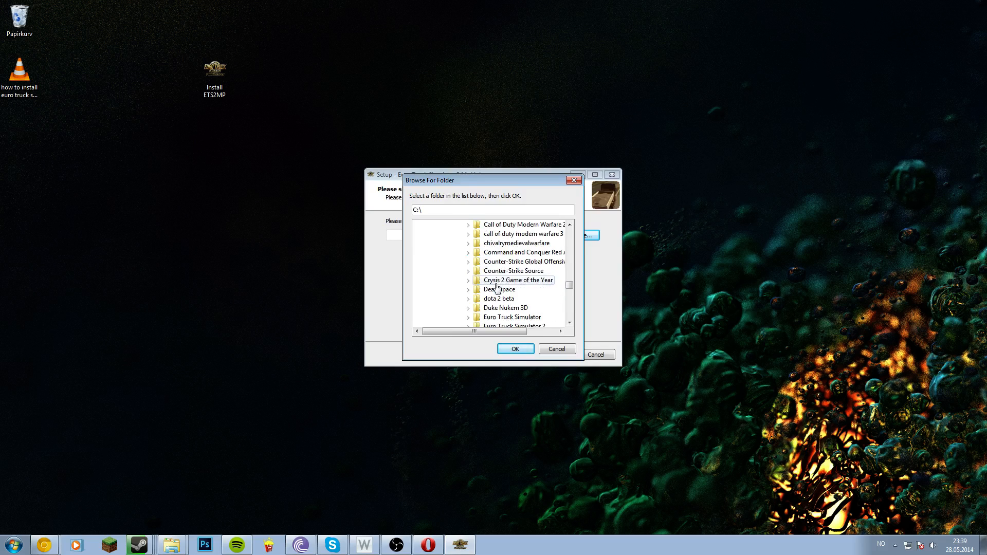
scroll("down", 3)
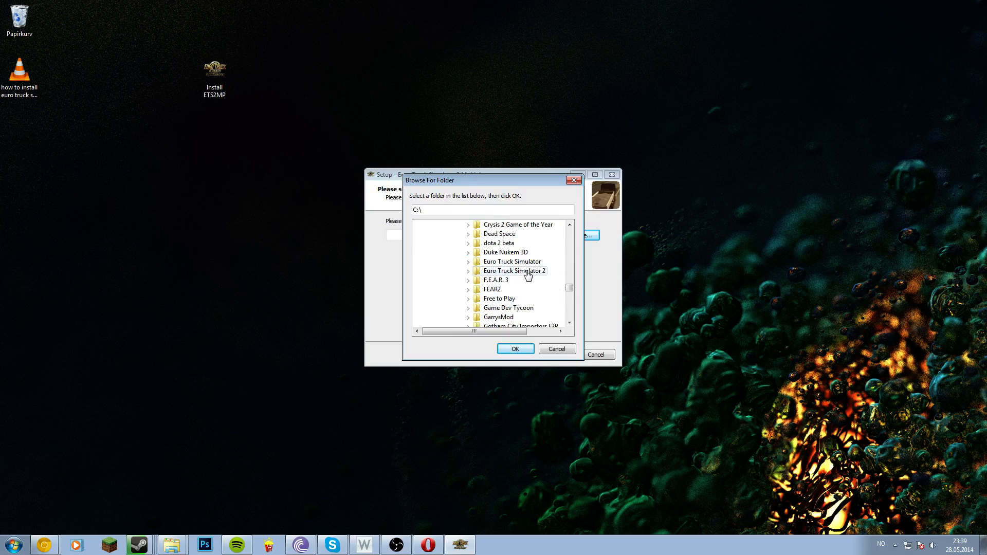
left_click(513, 271)
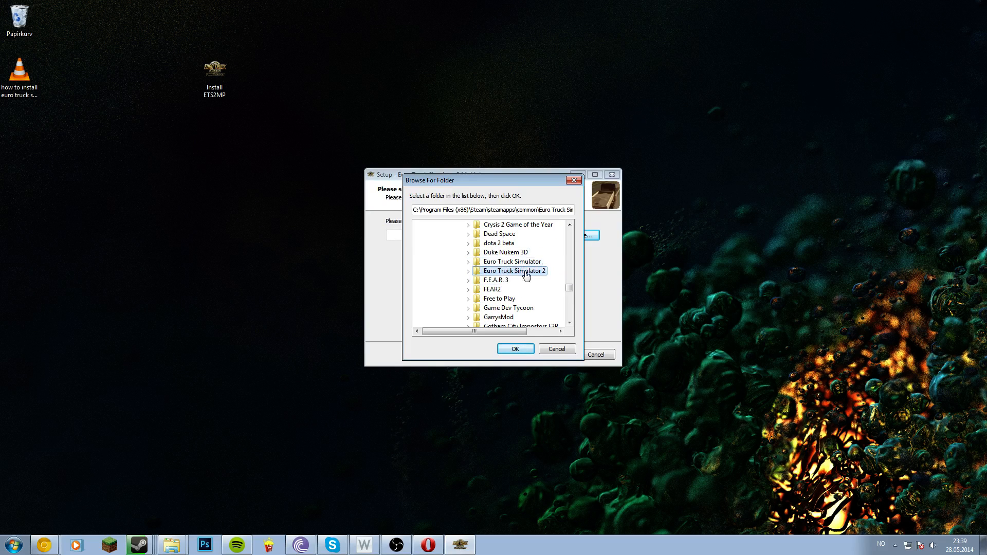
left_click(514, 348)
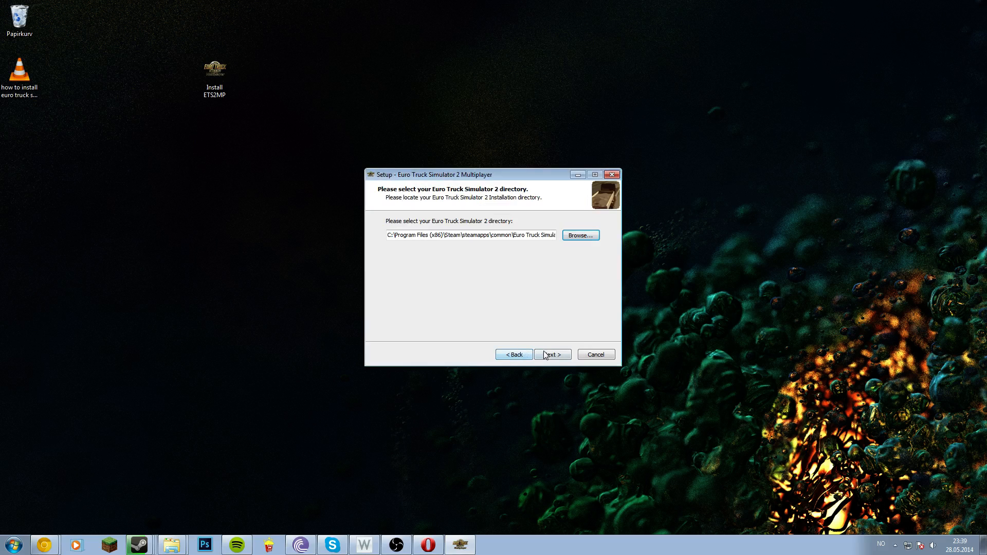
- Accept the directory and Start Menu folder, keep 'Create a desktop icon' checked, install and finish with Launch checked
left_click(552, 354)
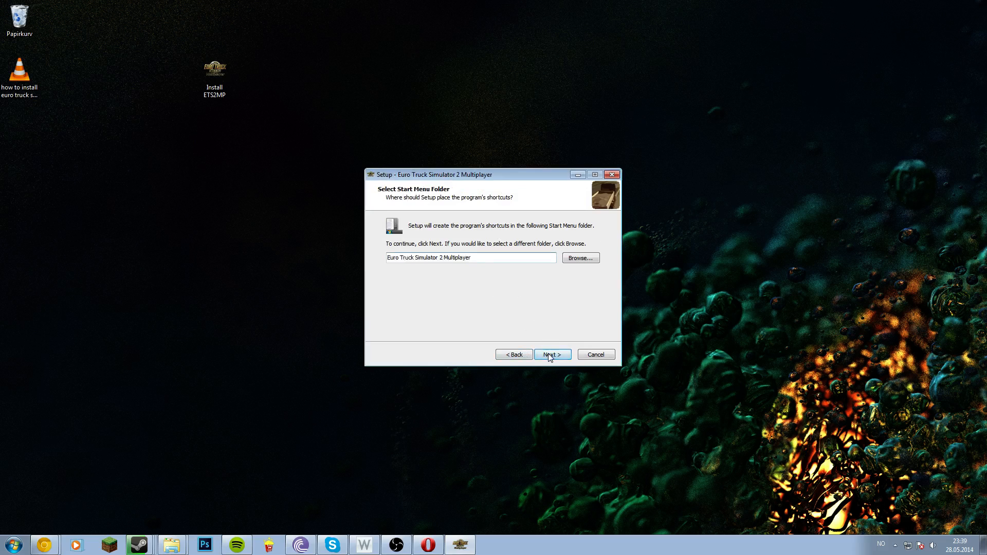
left_click(551, 354)
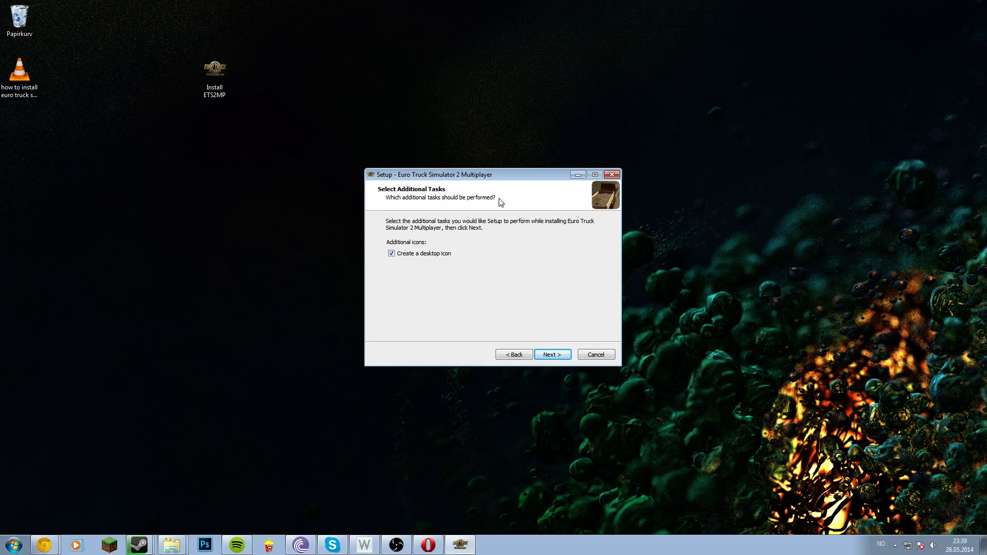
mouse_move(227, 204)
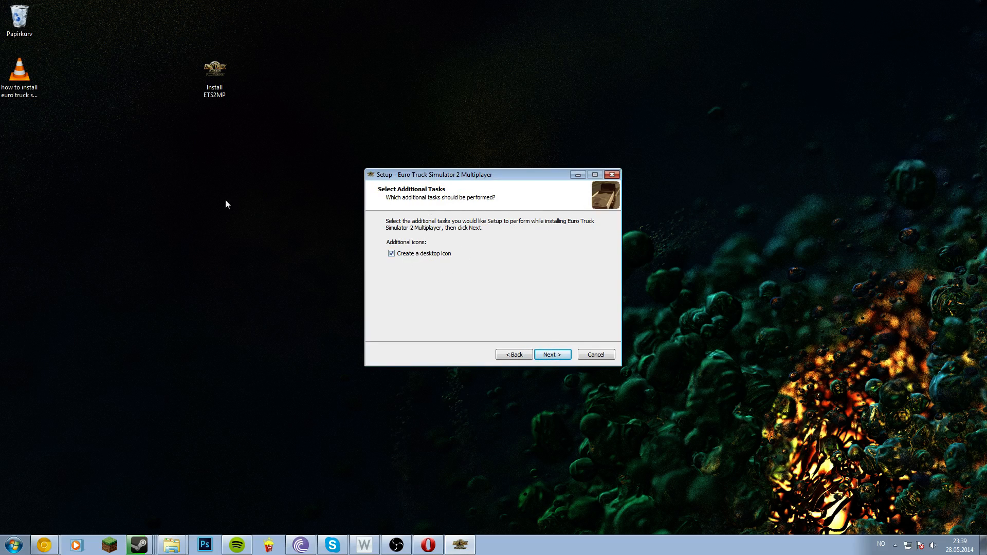
left_click(391, 253)
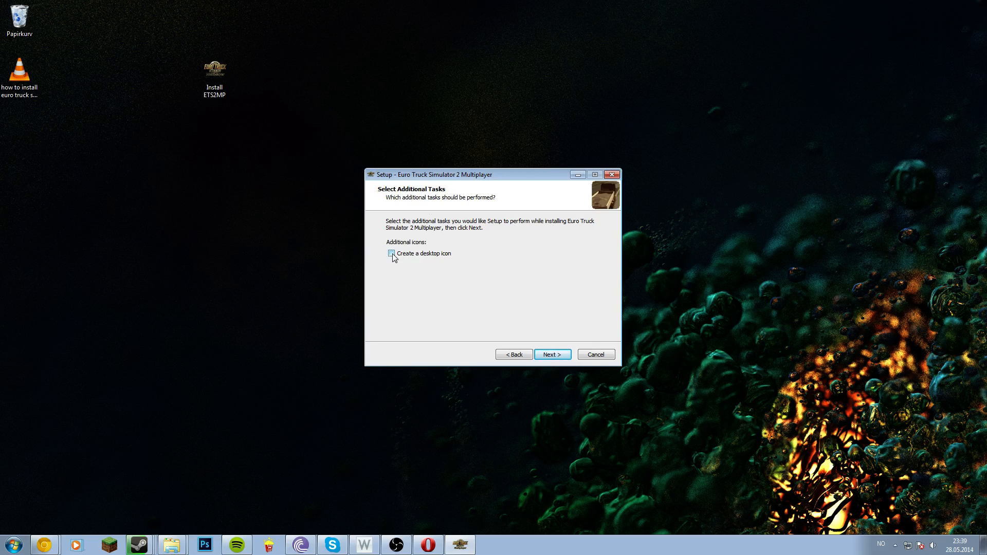
left_click(391, 252)
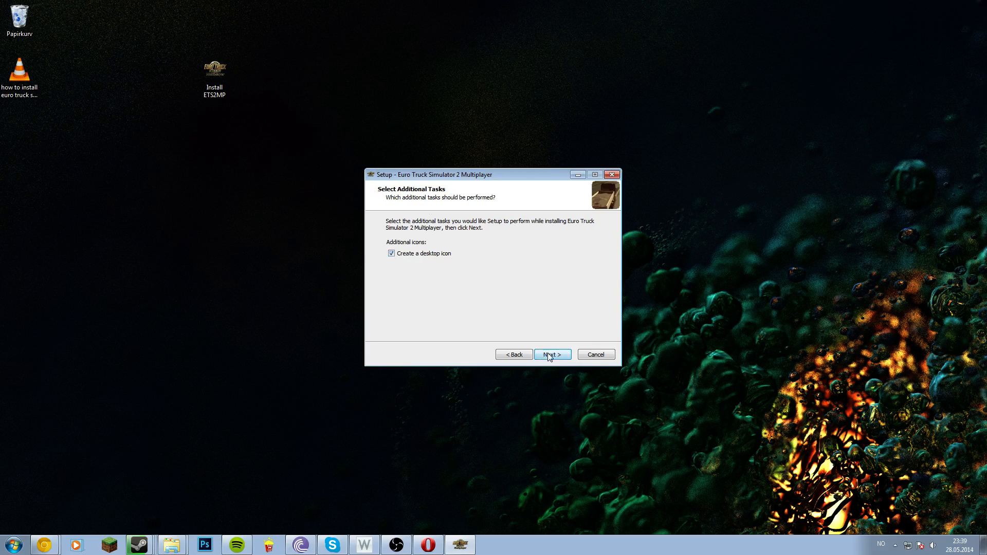
left_click(551, 354)
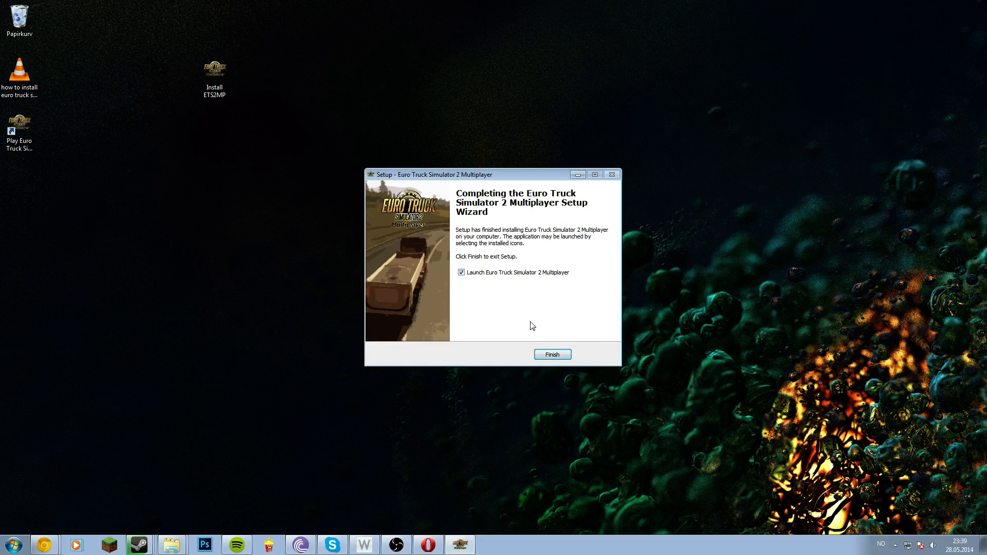
left_click(551, 353)
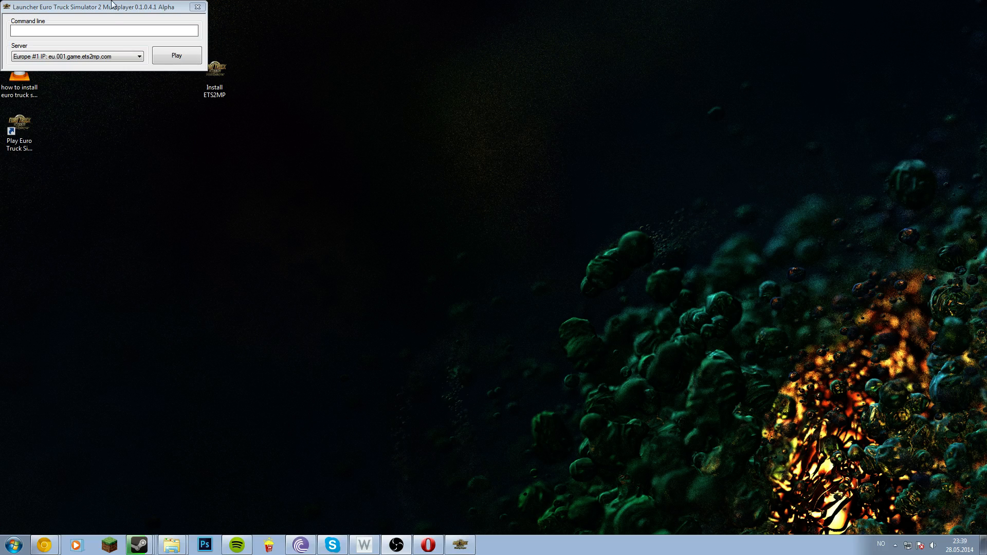
- Centre the launcher window and choose the Europe #1 server from the Server list
left_click_drag(101, 7, 459, 182)
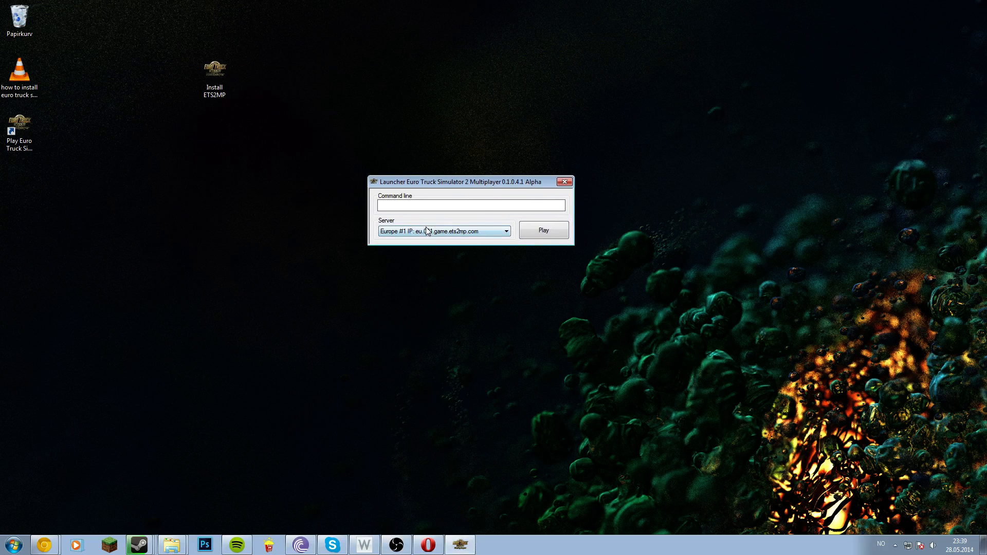
left_click(505, 230)
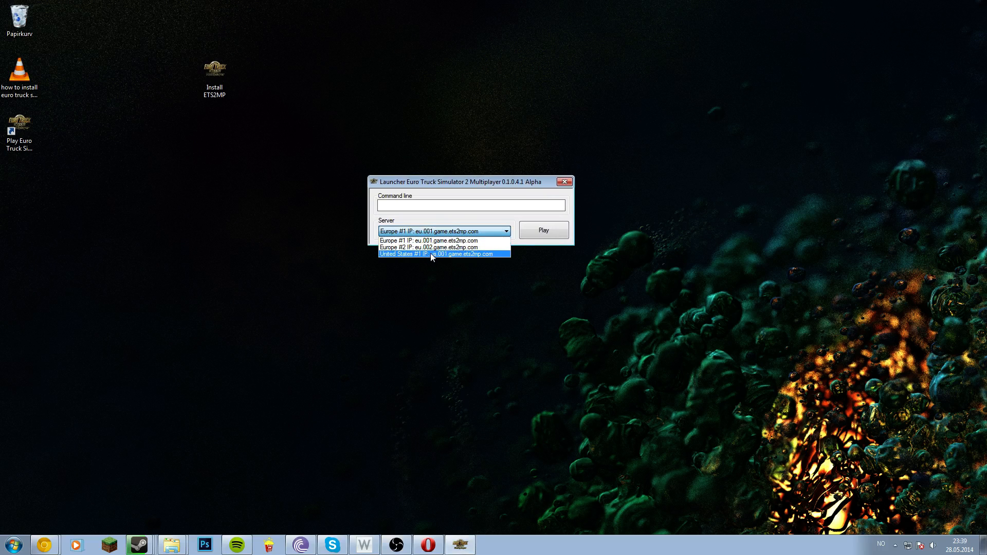
mouse_move(431, 240)
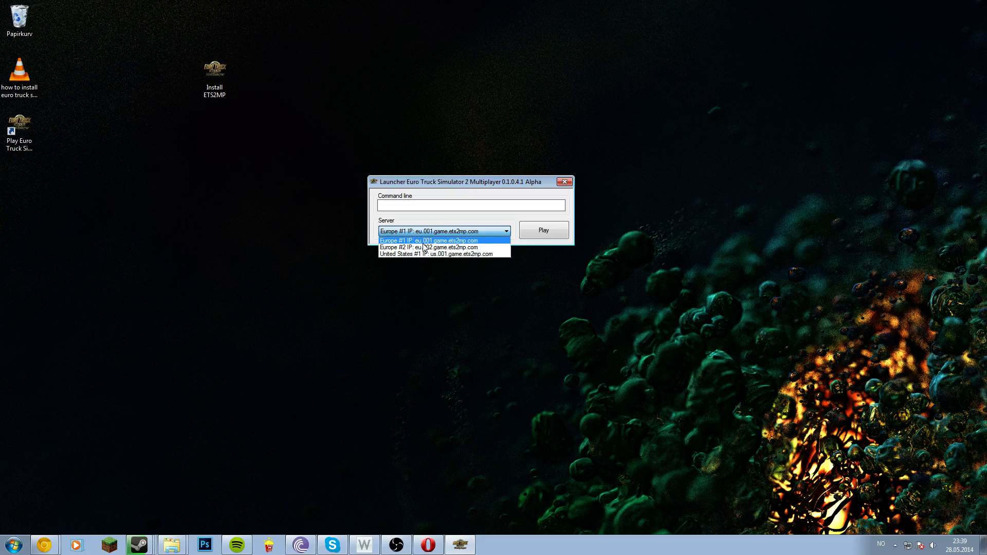
left_click(565, 182)
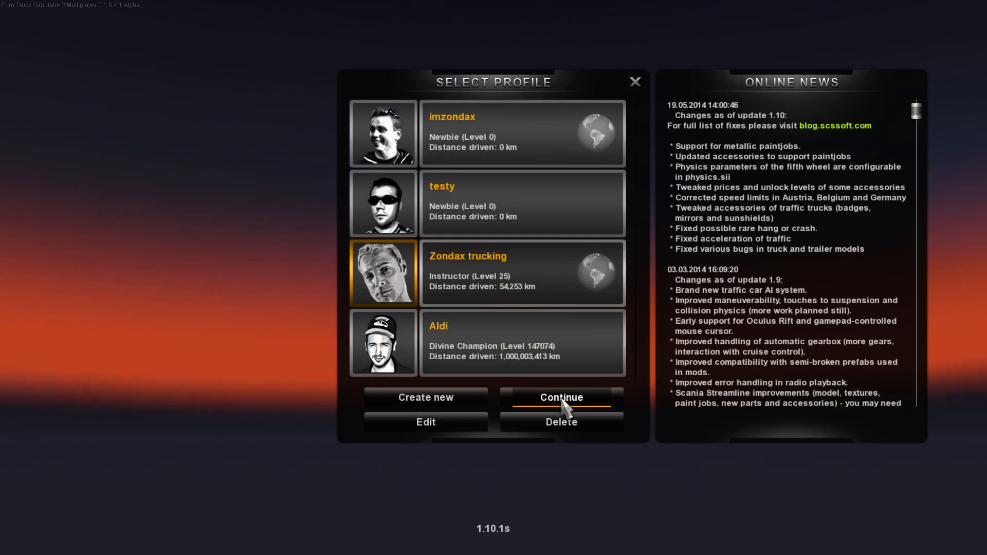
- Continue with the level 25 profile, accepting the missing-mods and game-change warnings
left_click(560, 398)
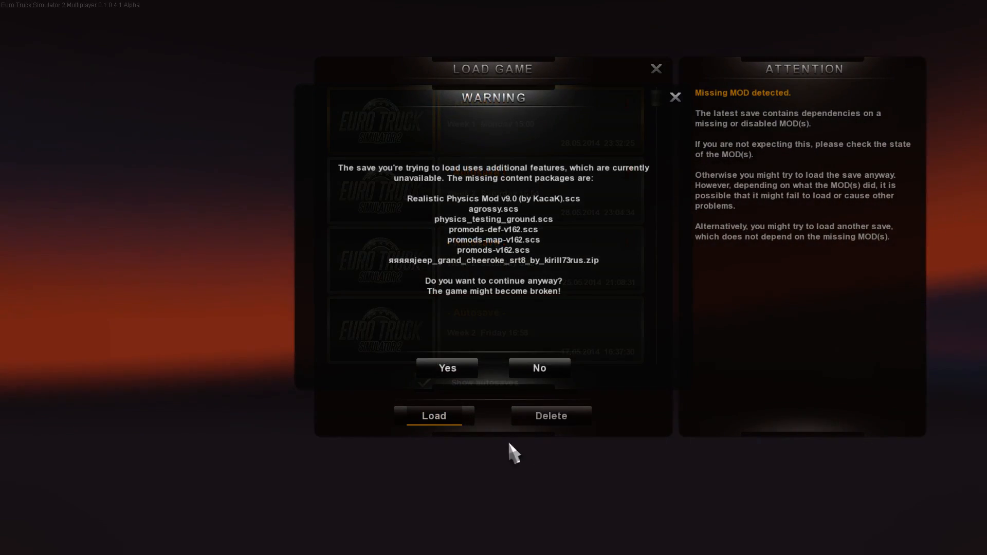
left_click(446, 368)
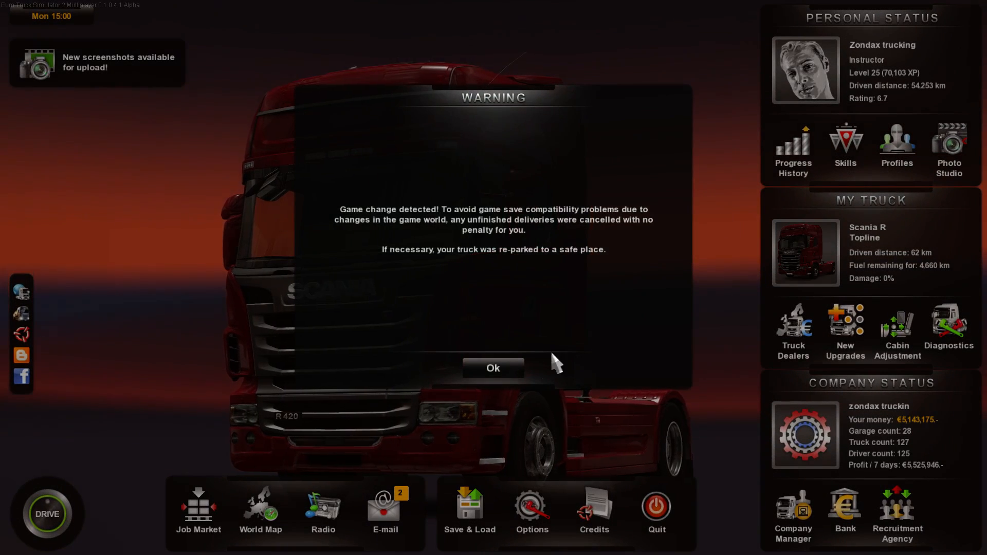
left_click(493, 368)
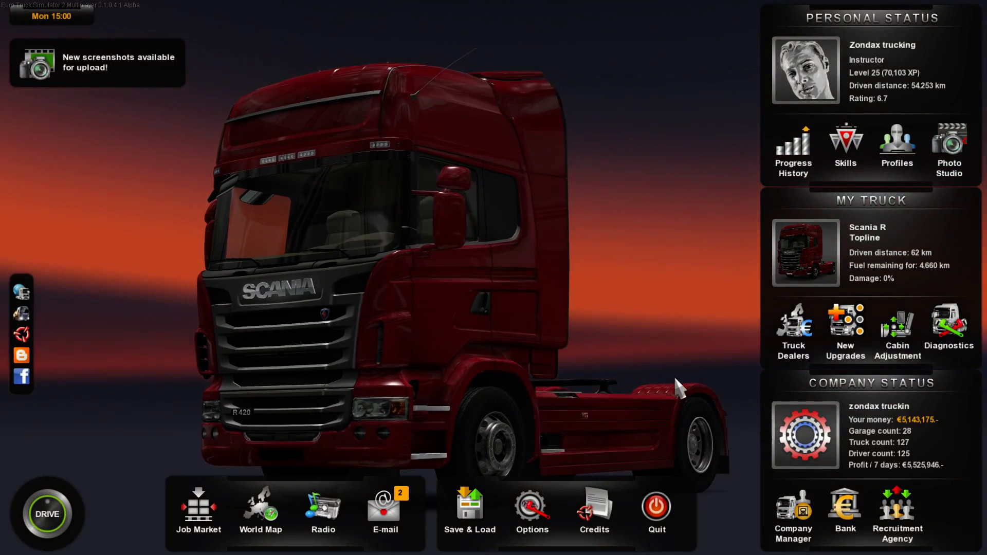
- Quick-travel to the Rotterdam garage via Company Manager's Garage Manager list
left_click(793, 513)
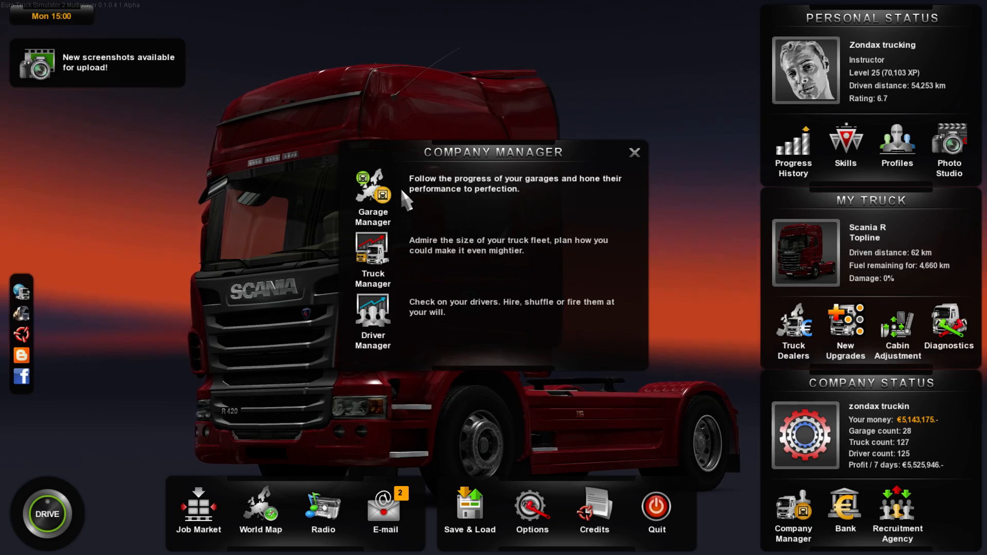
left_click(633, 152)
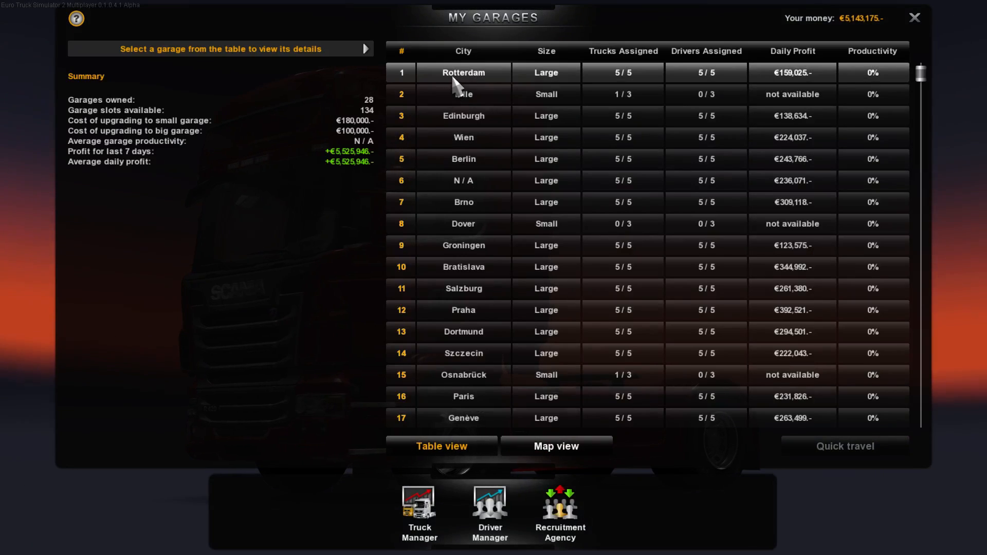
left_click(462, 73)
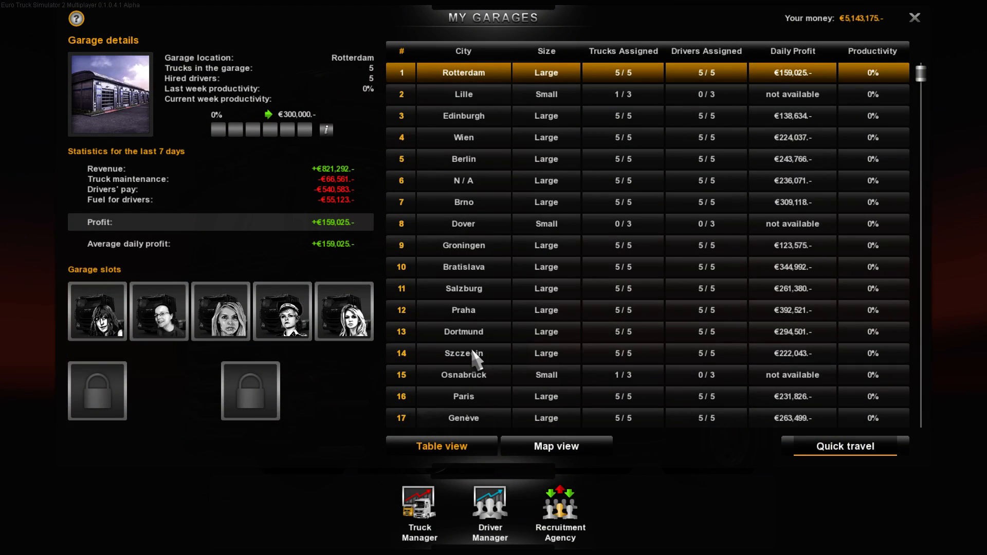
left_click(843, 446)
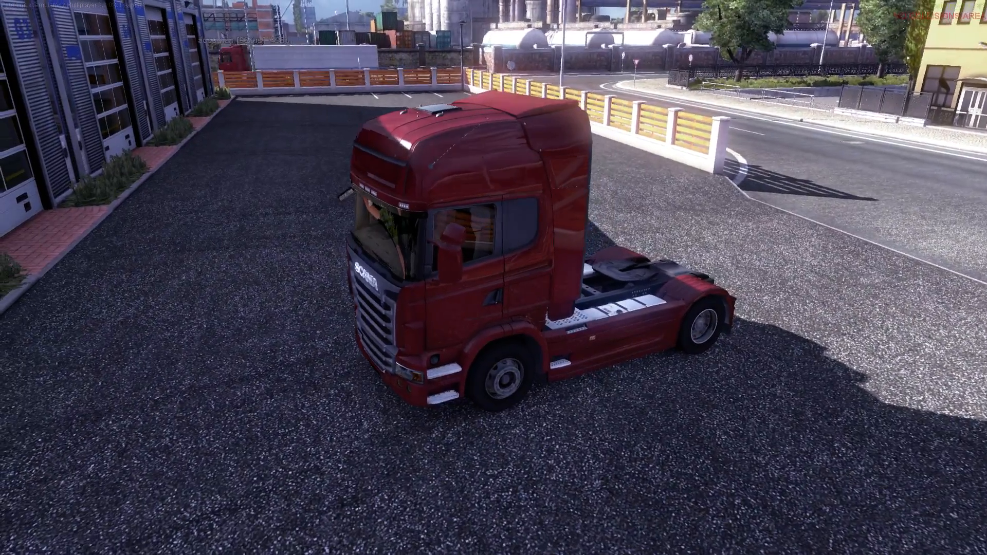
- Switch to the in-cab camera with key 1 and drive forward with W toward the junction
key("1")
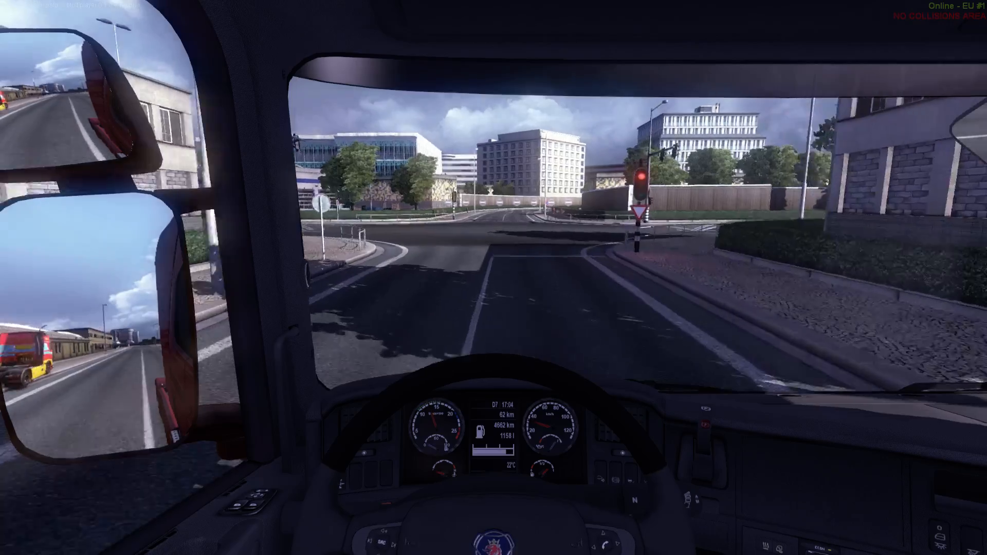
key("w")
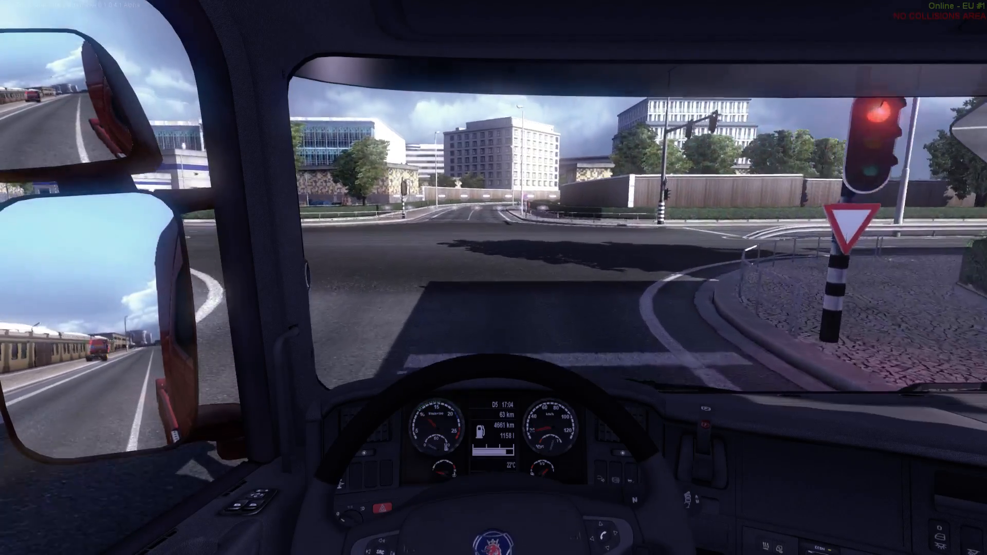